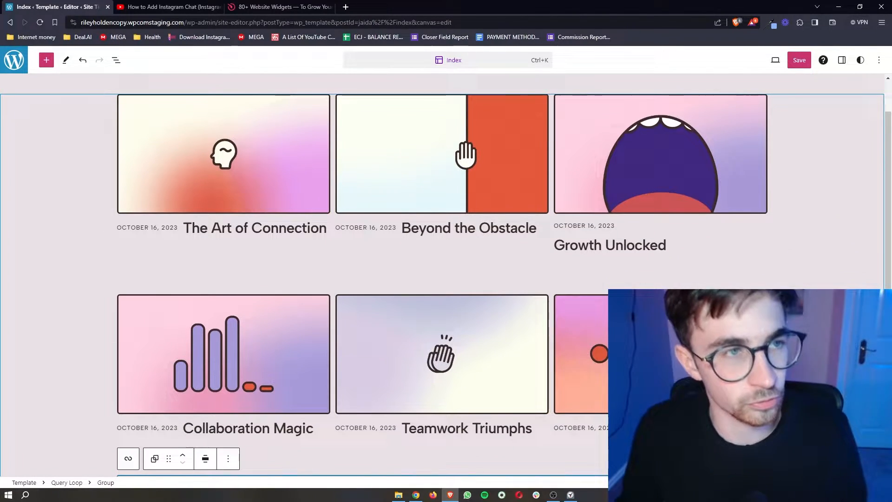
Step: Scroll the index template, then switch to the YouTube video tab
scroll(up, 3)
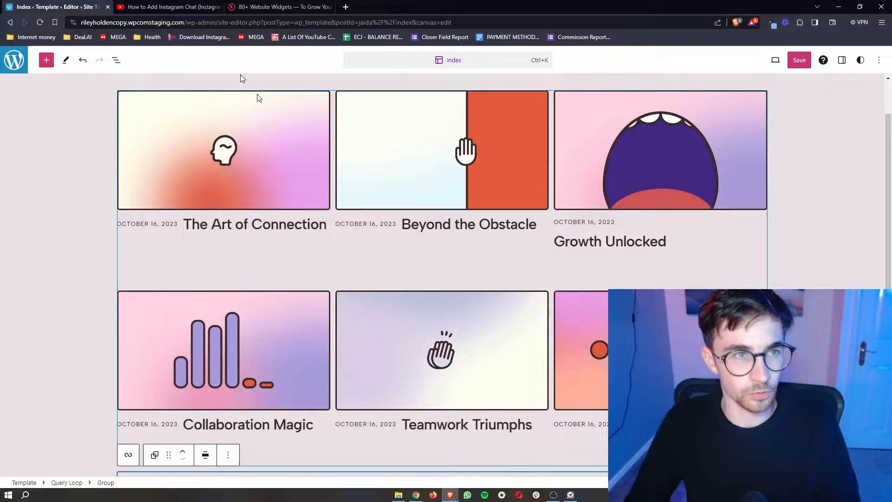
click(167, 7)
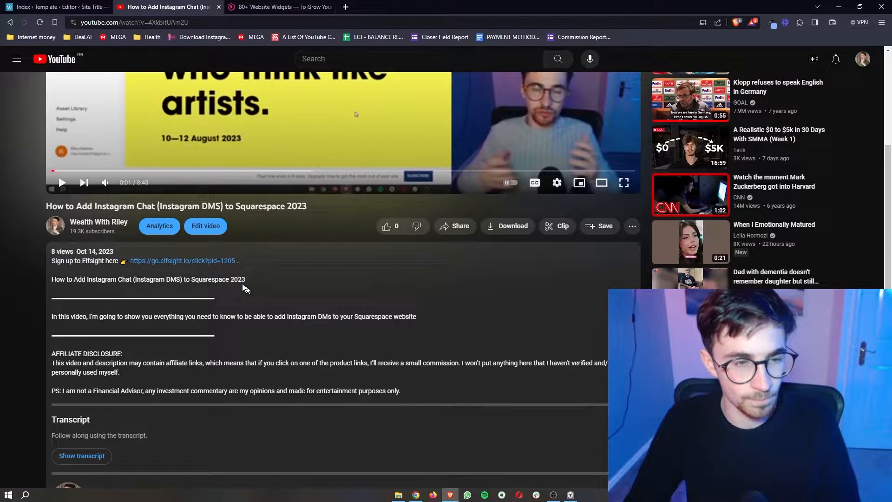
click(279, 7)
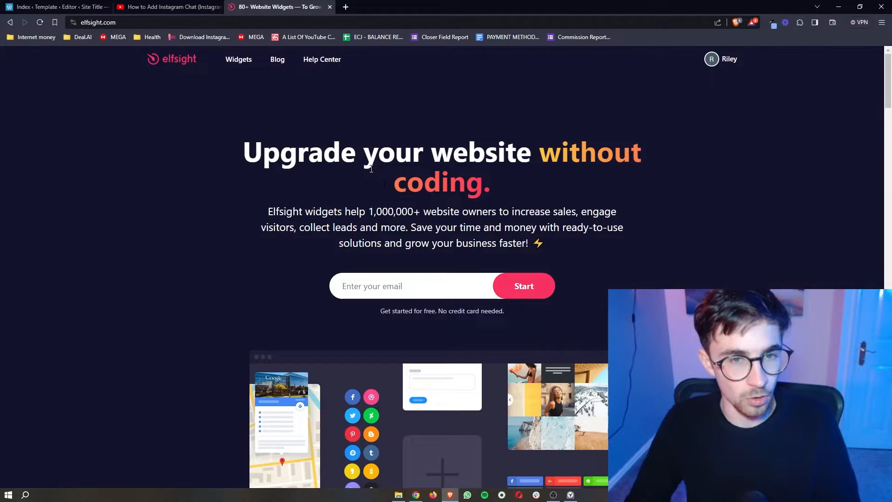
mouse_move(370, 327)
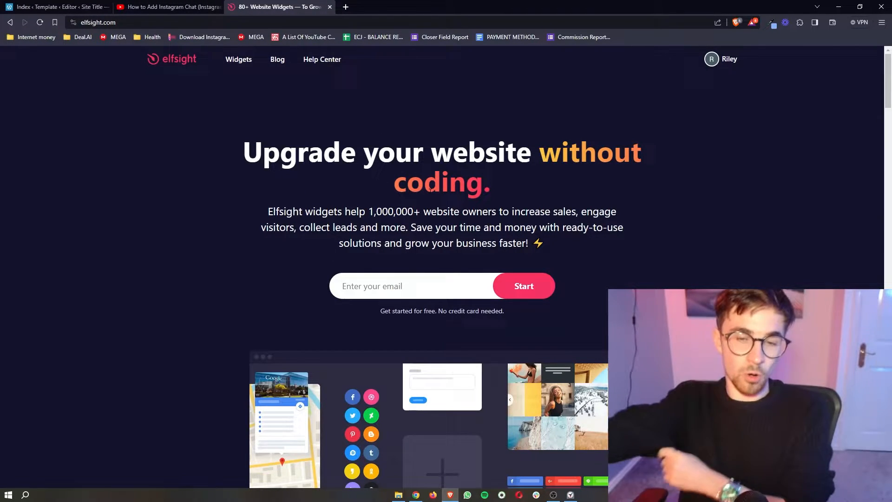
click(56, 7)
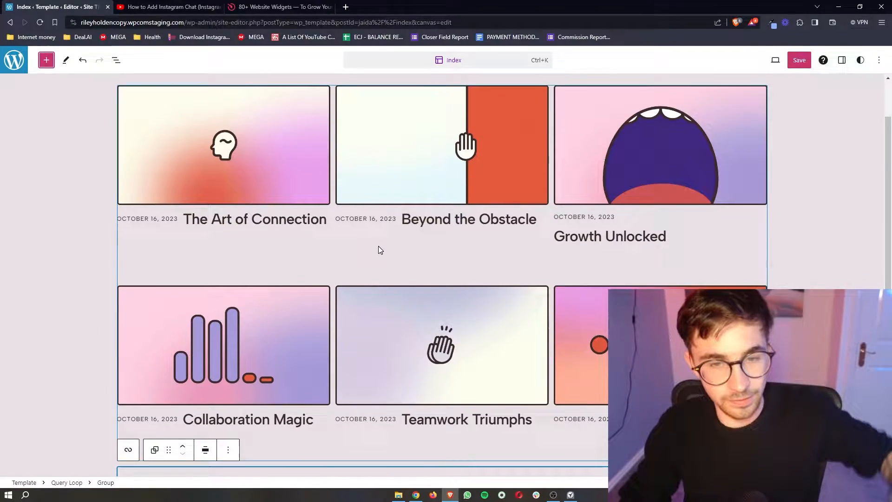
click(279, 7)
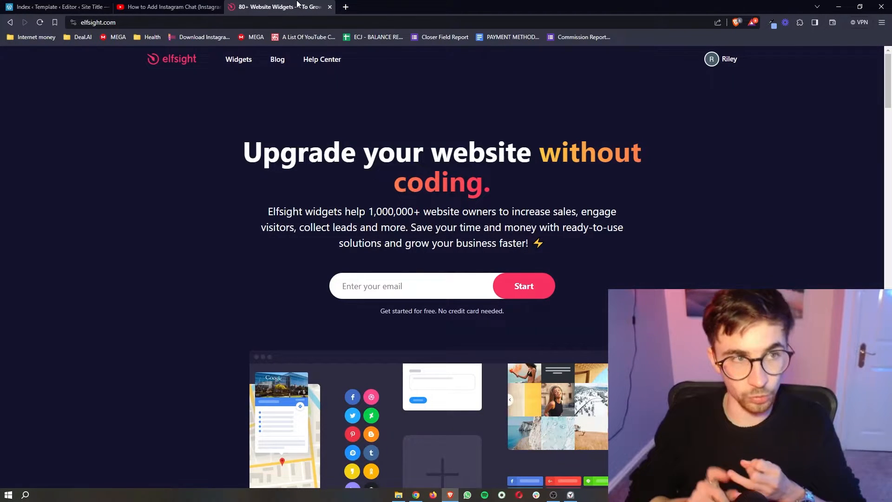
click(57, 7)
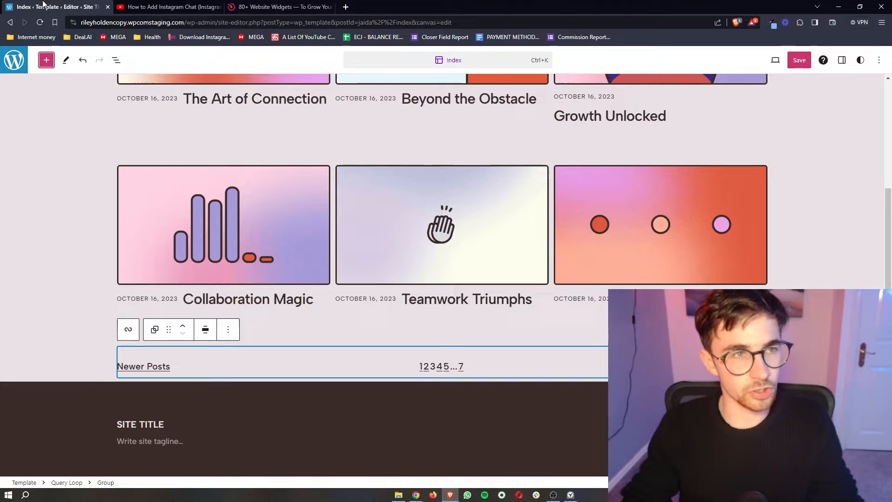
scroll(up, 3)
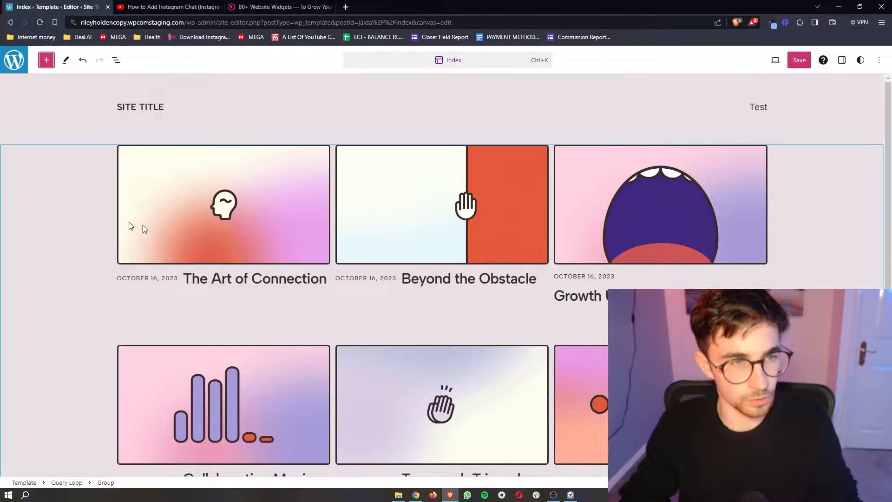
click(278, 7)
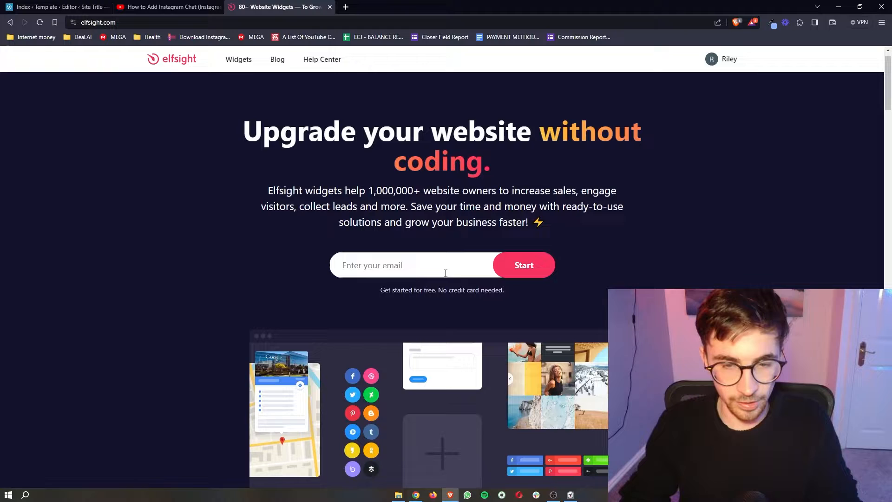
mouse_move(434, 313)
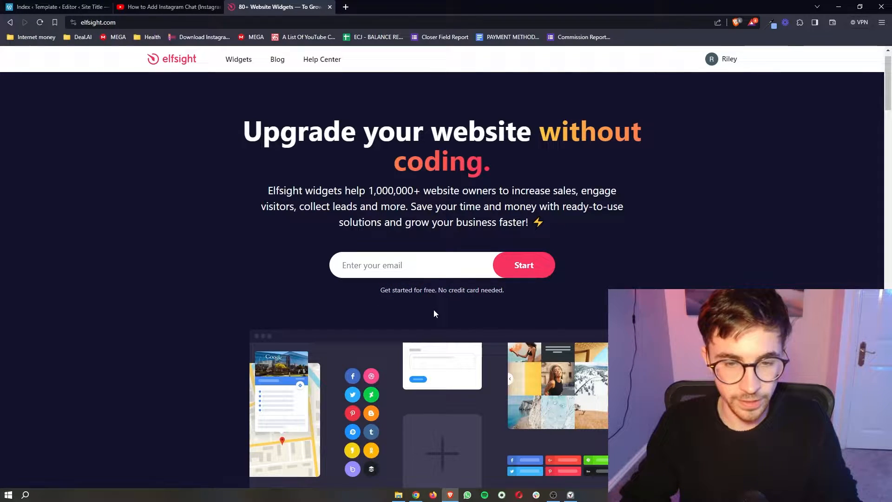
click(410, 264)
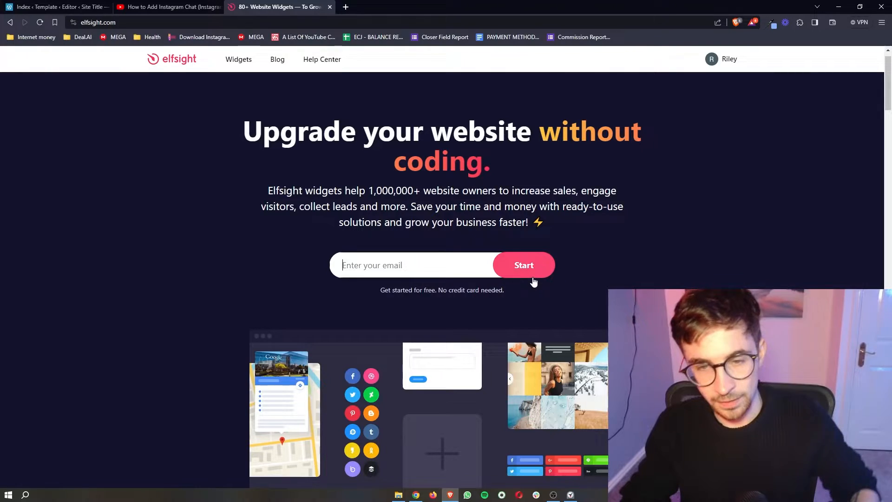
mouse_move(589, 303)
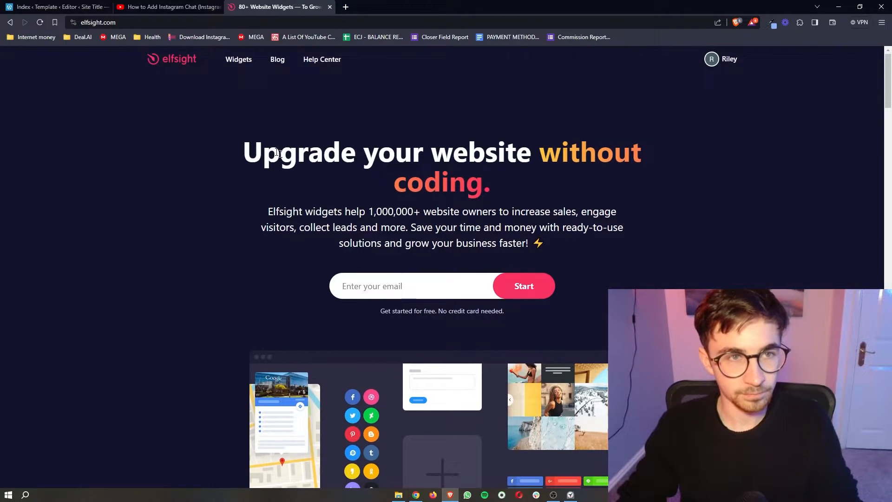
Step: Open Elfsight's full widget catalogue and search it for 'amazon'
click(238, 59)
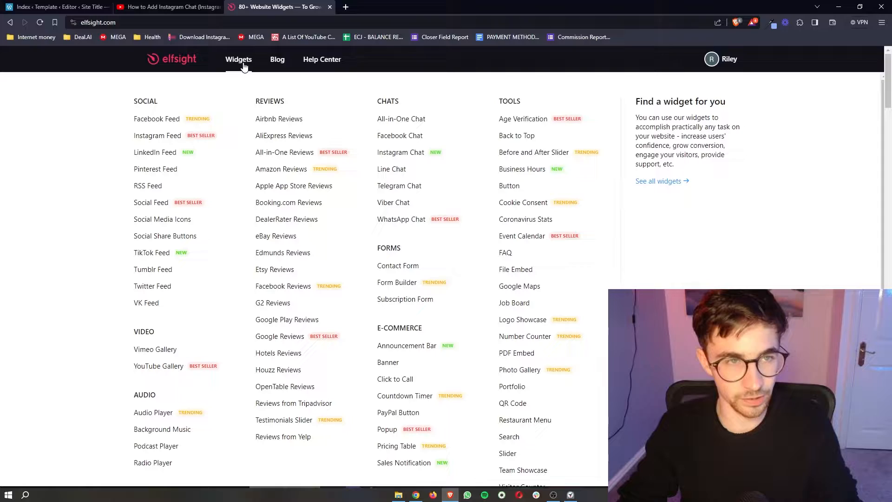
click(238, 59)
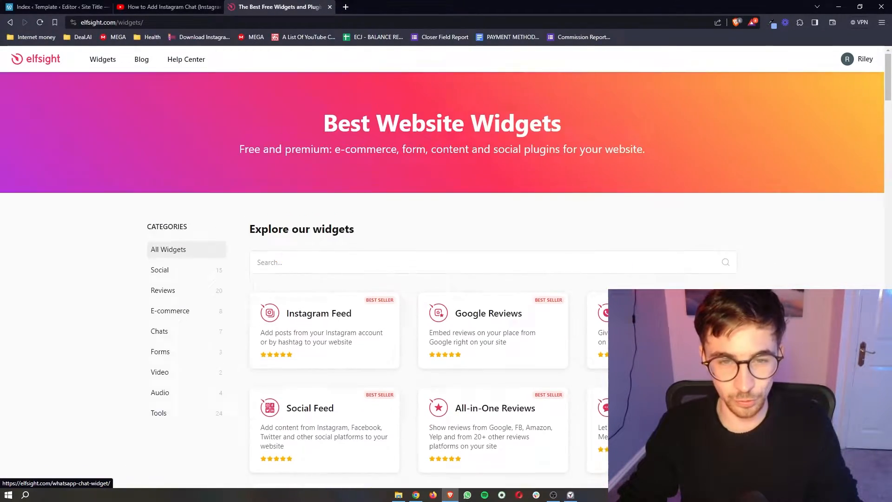
scroll(down, 3)
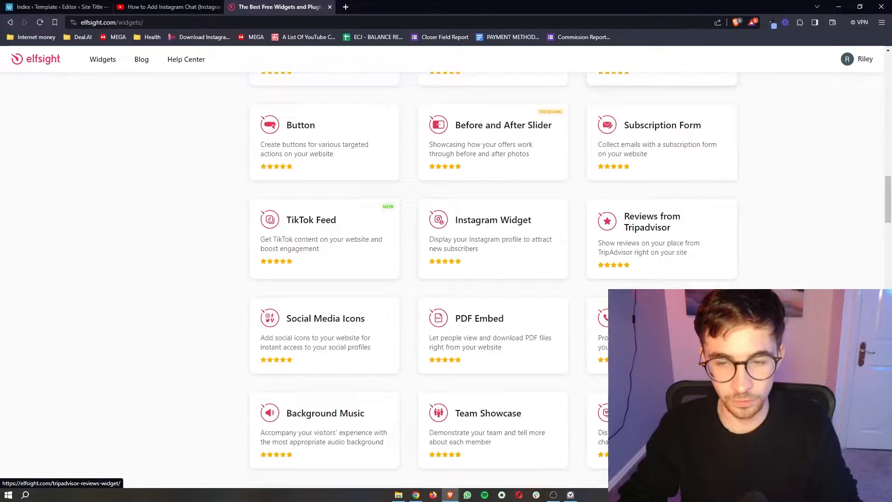
scroll(up, 3)
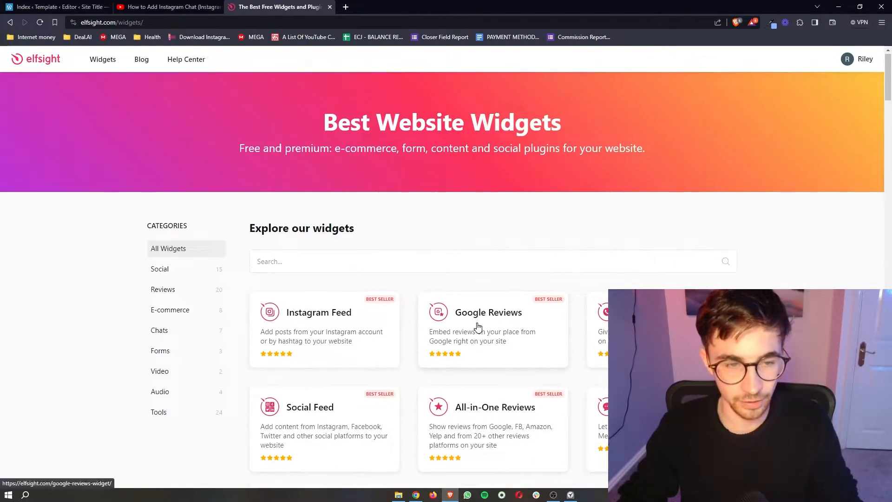
scroll(down, 3)
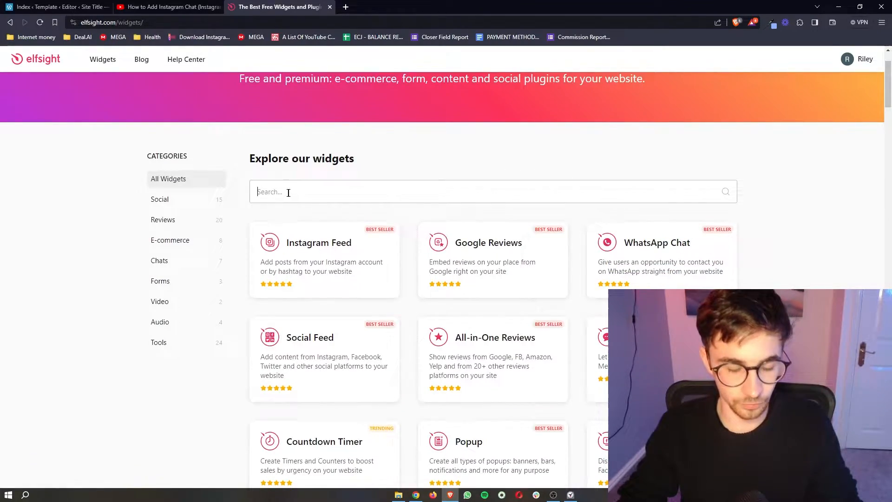
text(amazon)
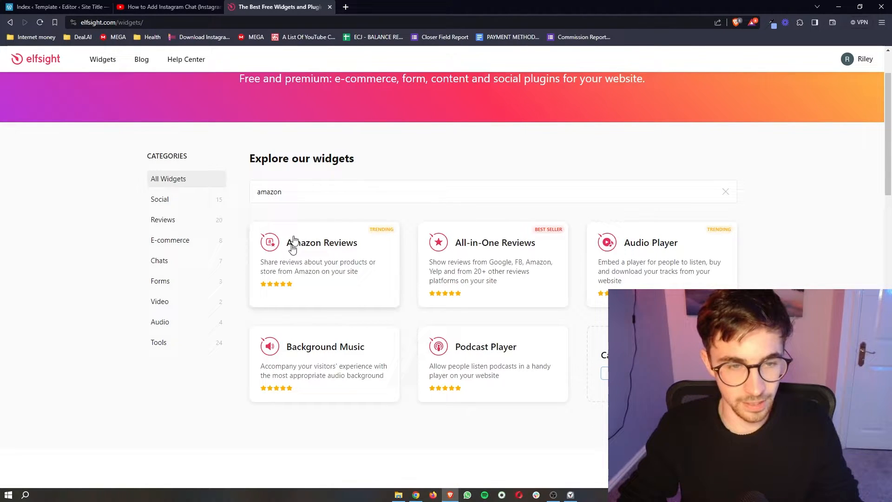
mouse_move(302, 250)
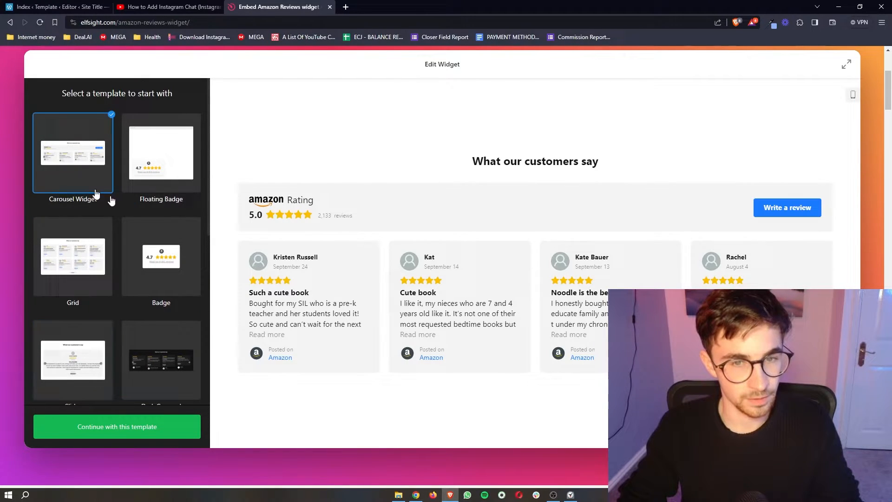
mouse_move(534, 228)
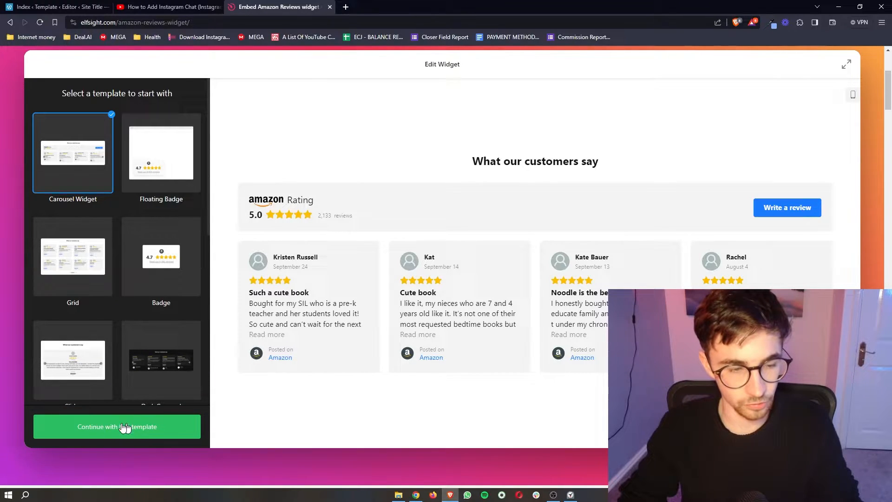
Step: Create the Amazon Reviews widget using the Carousel Widget template
click(117, 426)
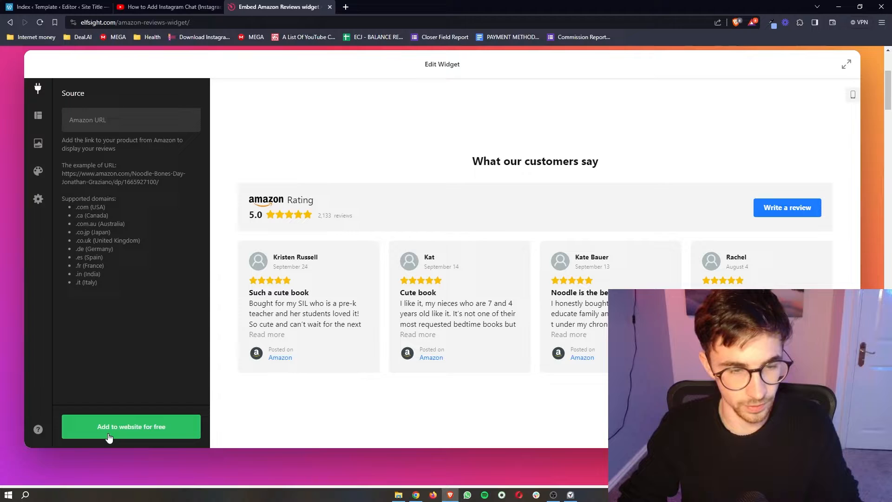
mouse_move(124, 108)
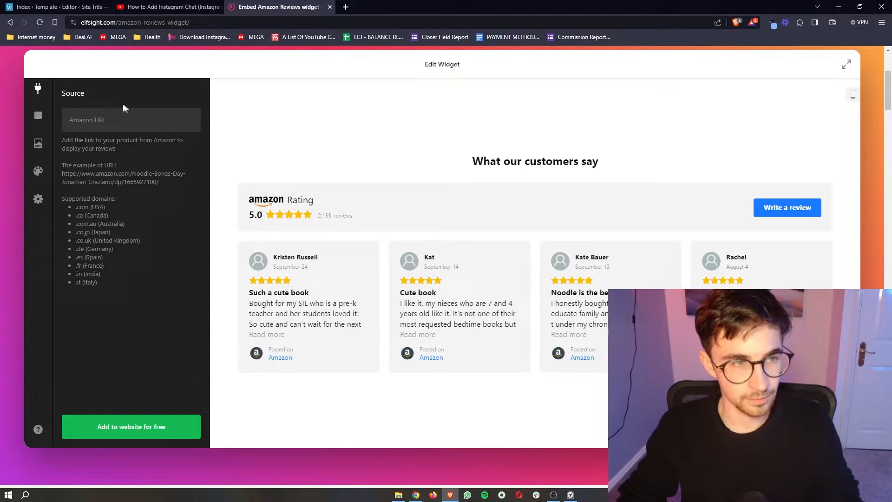
Step: Review the Amazon Source panel, then show the widget's Layout settings
click(131, 120)
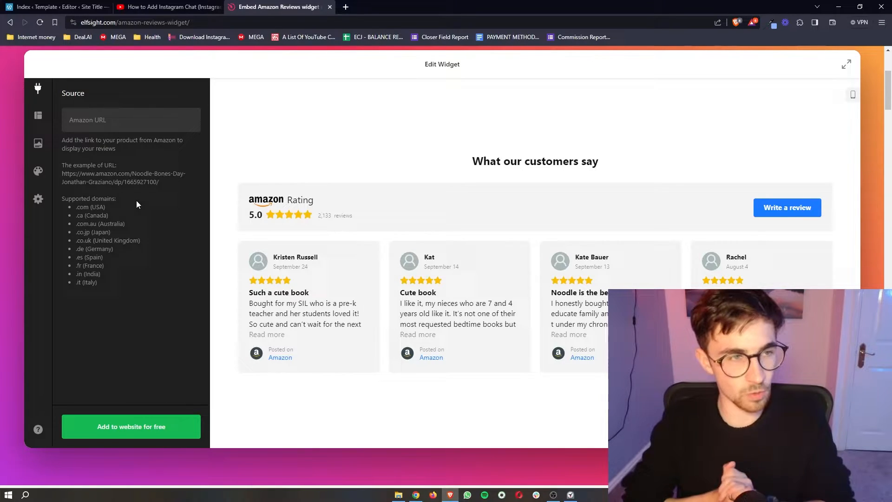
mouse_move(163, 176)
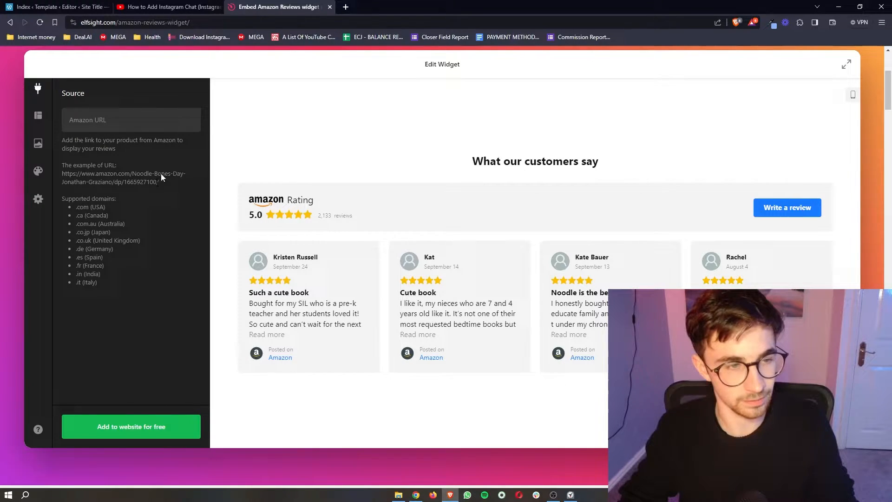
click(37, 115)
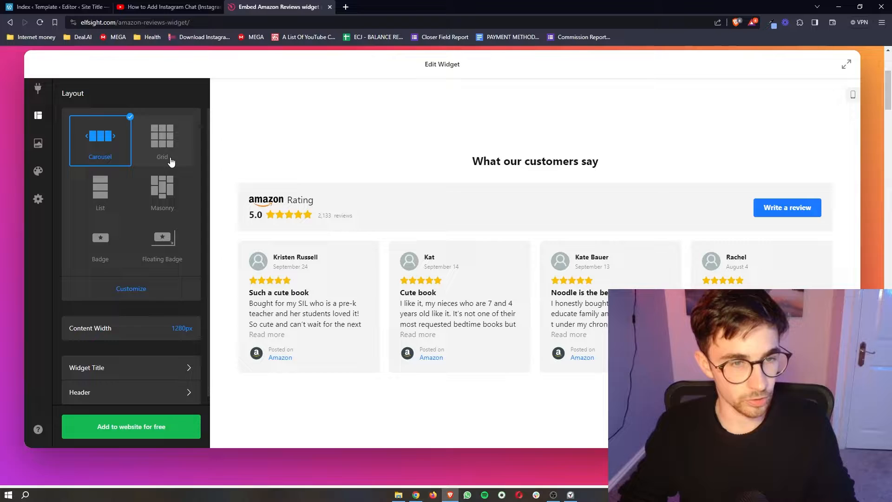
Step: Preview the Masonry and Badge layouts, then return to Carousel
click(163, 192)
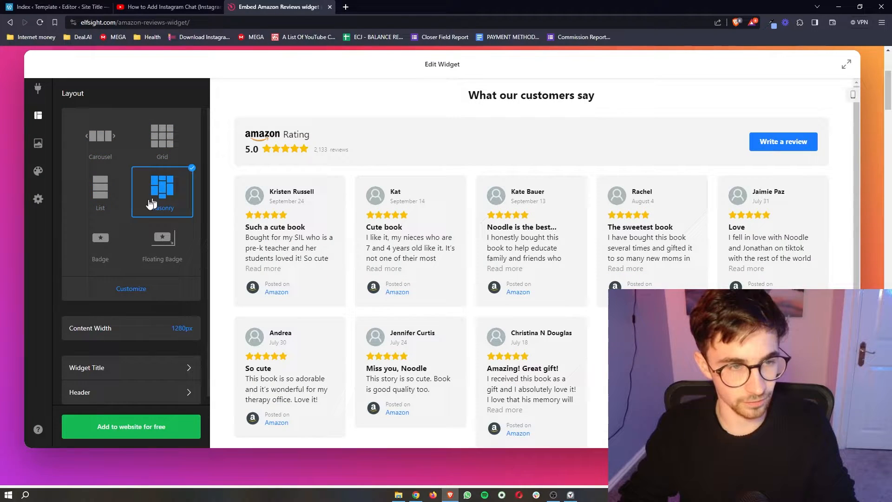
click(100, 243)
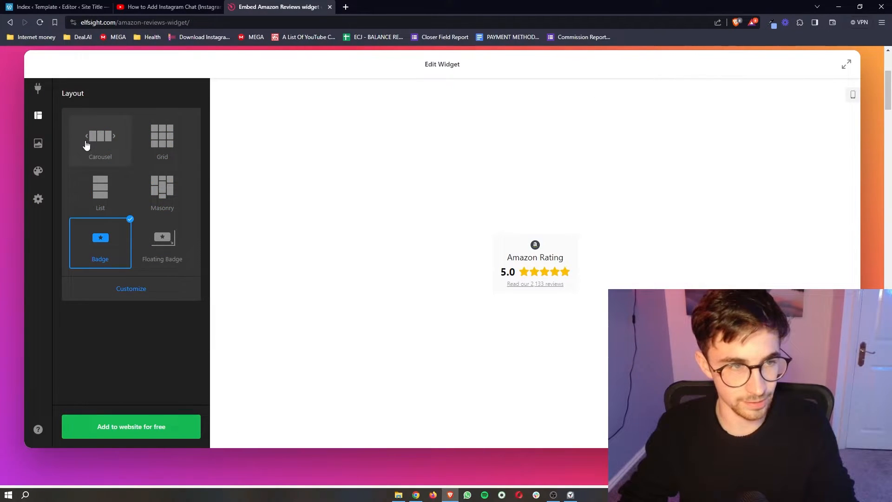
click(99, 136)
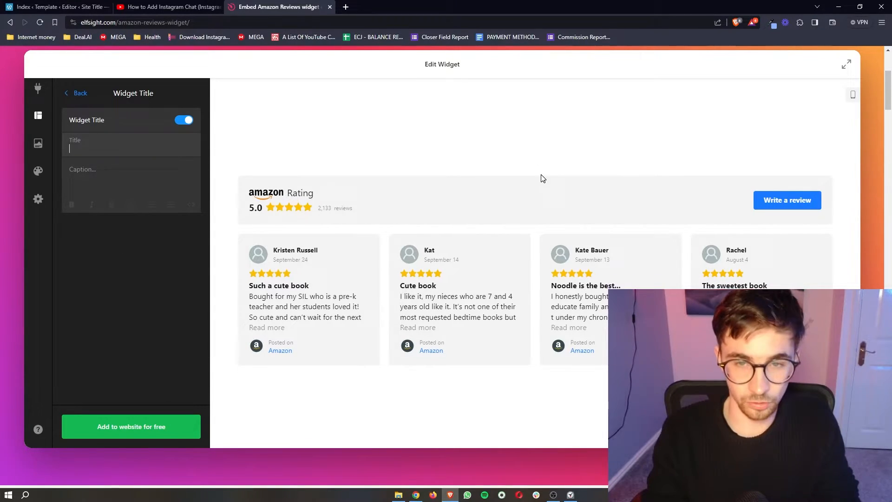
Step: Set the widget title to 'Subscribe' and exit the title settings
text(Su)
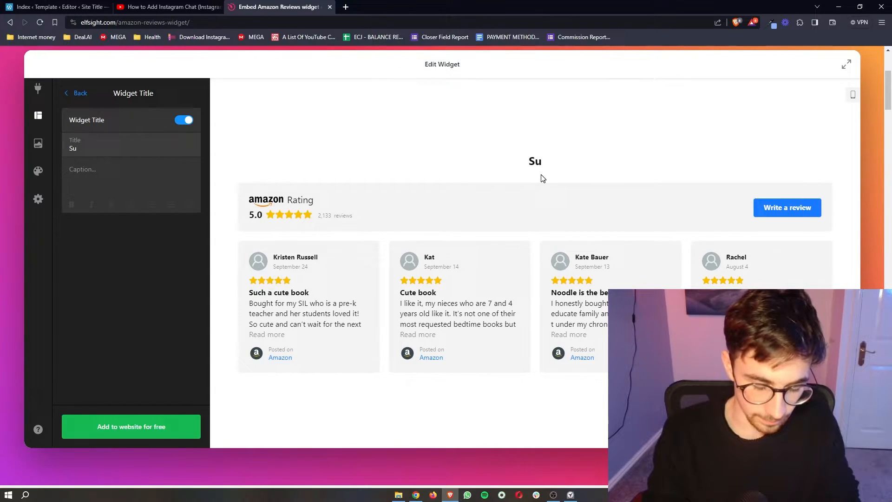
text(bscribe)
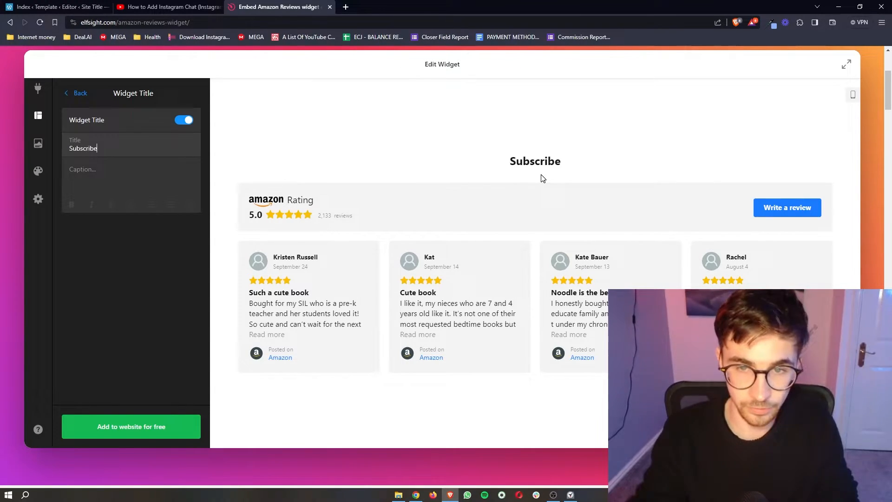
click(77, 93)
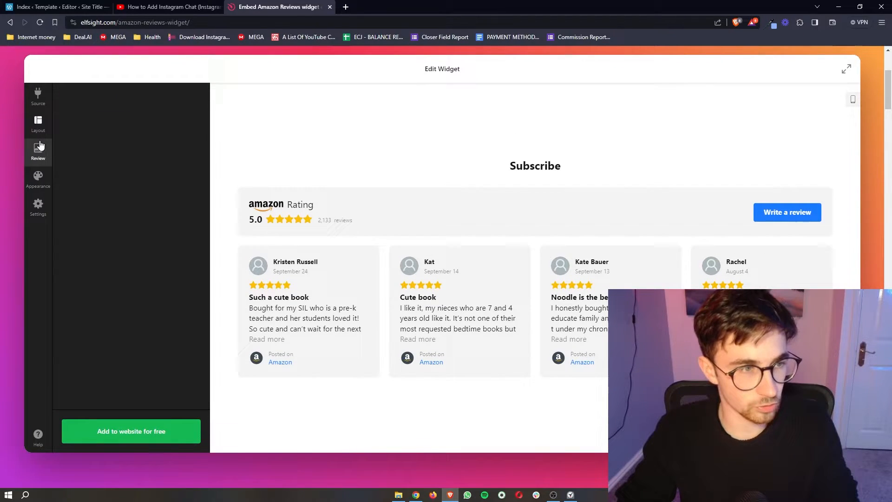
Step: Browse review source styles and appearance options, keeping the original style, then return to Source
click(37, 149)
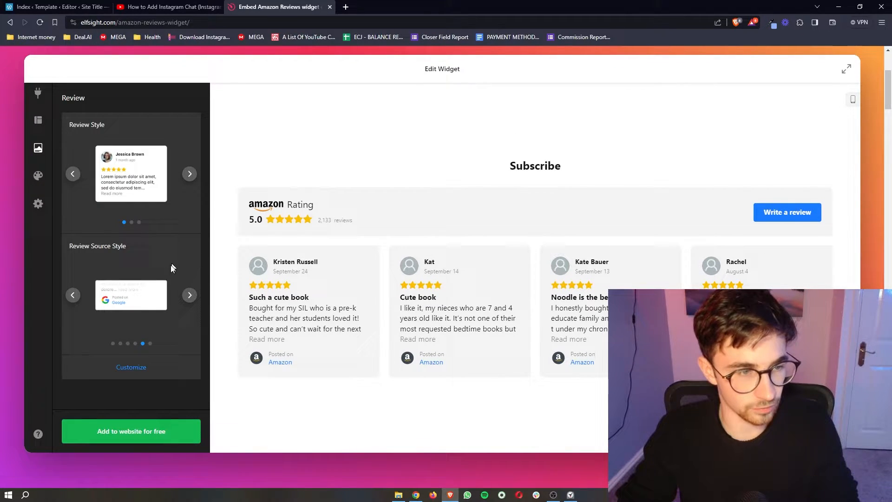
click(189, 294)
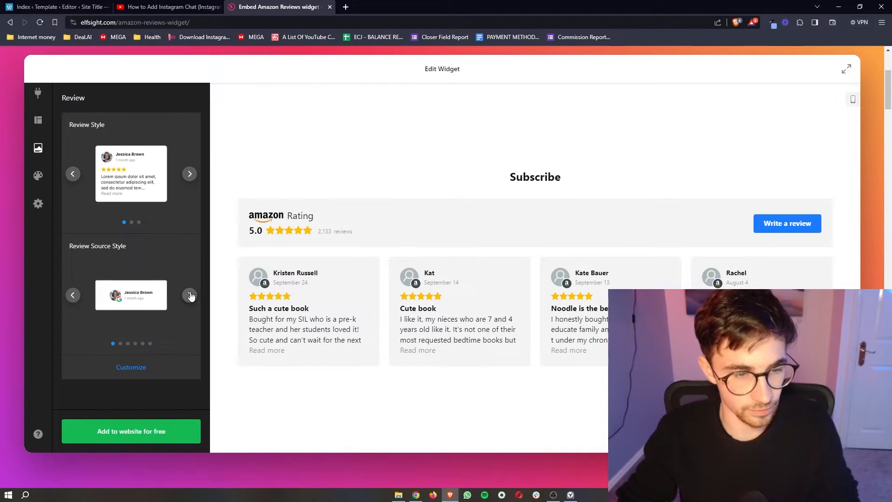
click(191, 294)
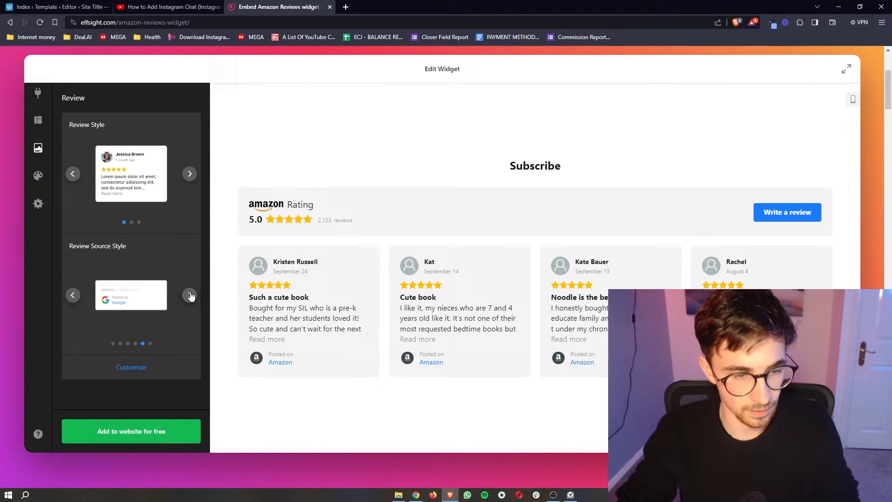
click(37, 176)
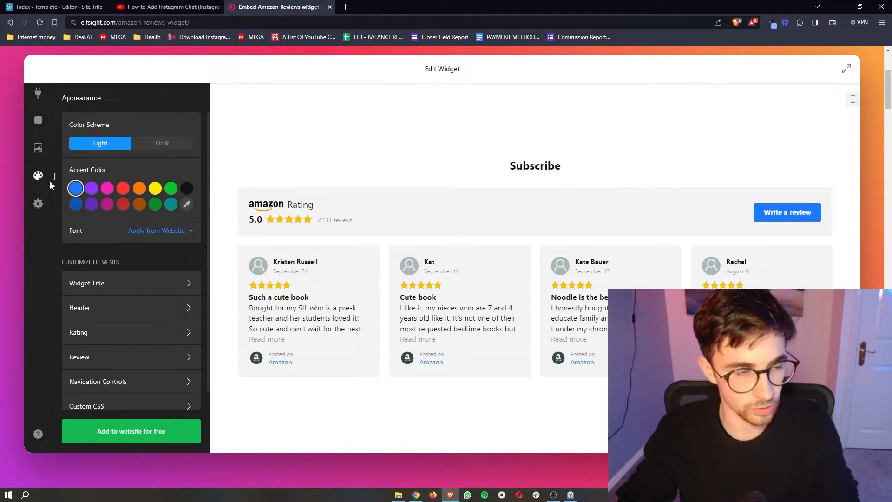
click(38, 93)
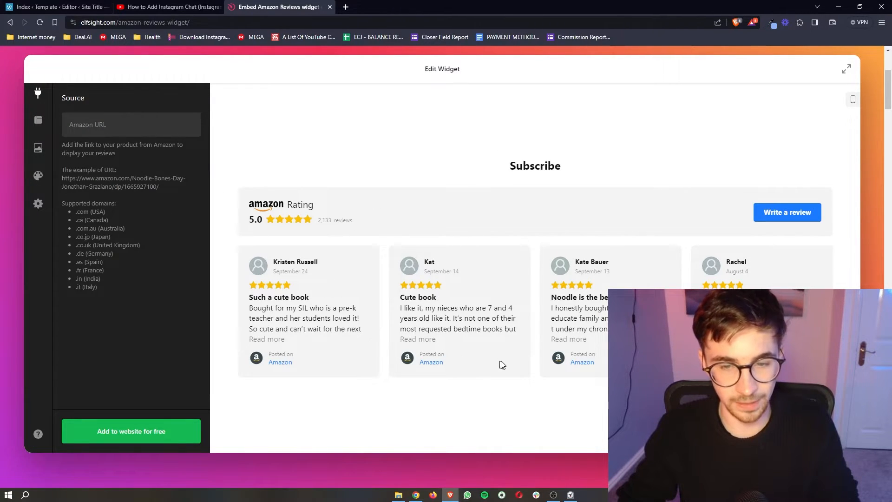
mouse_move(516, 358)
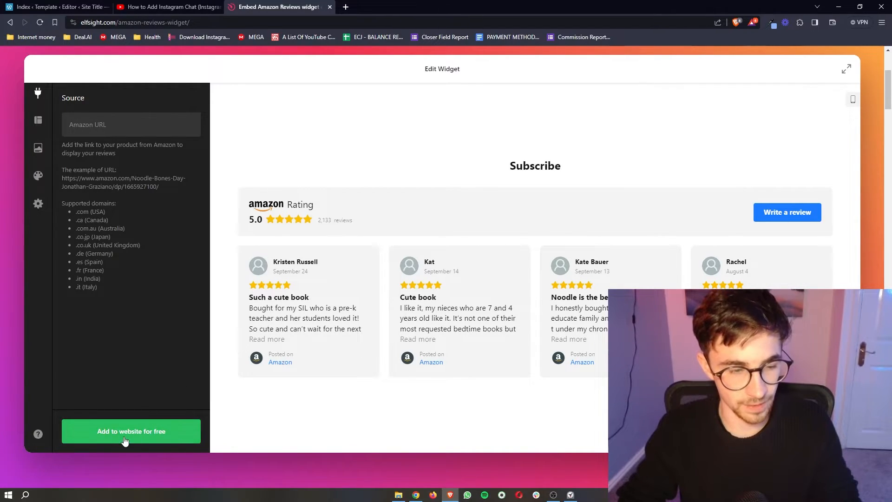
Step: Add the widget to a website, publish it, and scroll the pricing plans
click(131, 431)
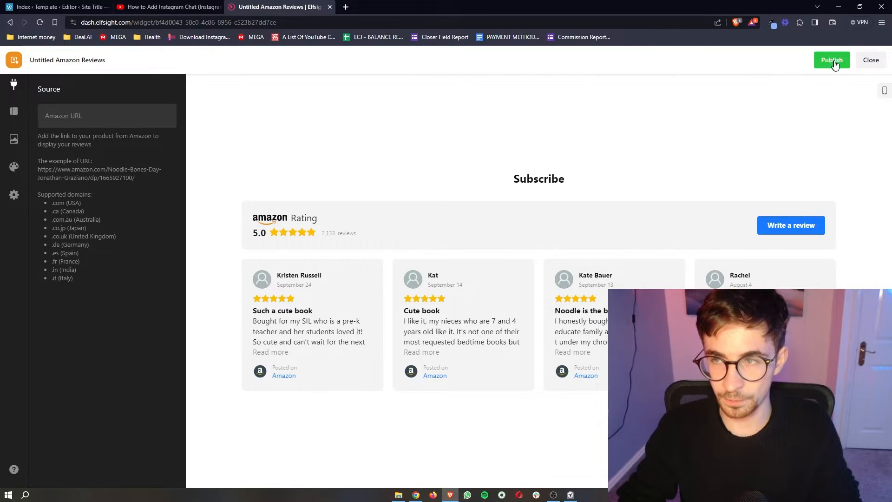
click(831, 60)
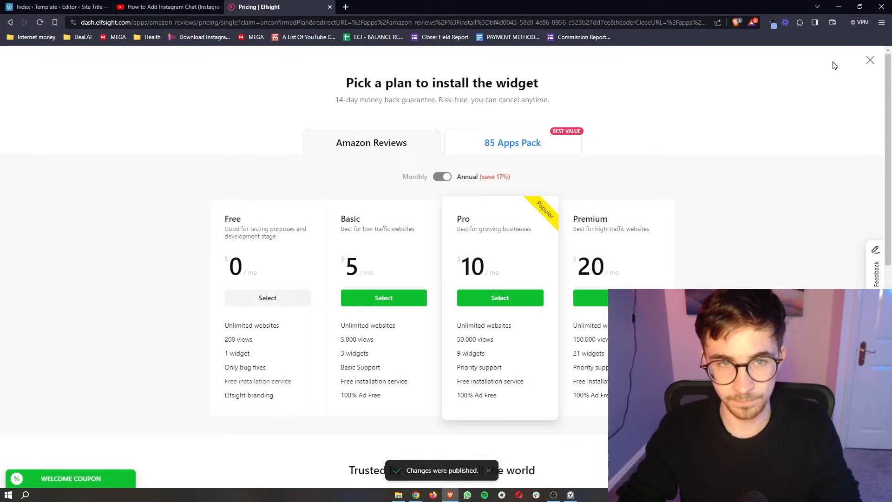
scroll(down, 3)
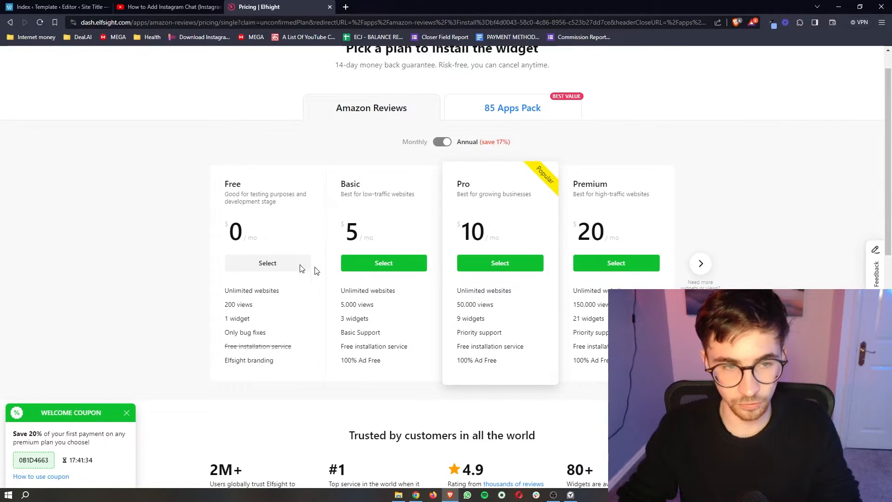
mouse_move(271, 254)
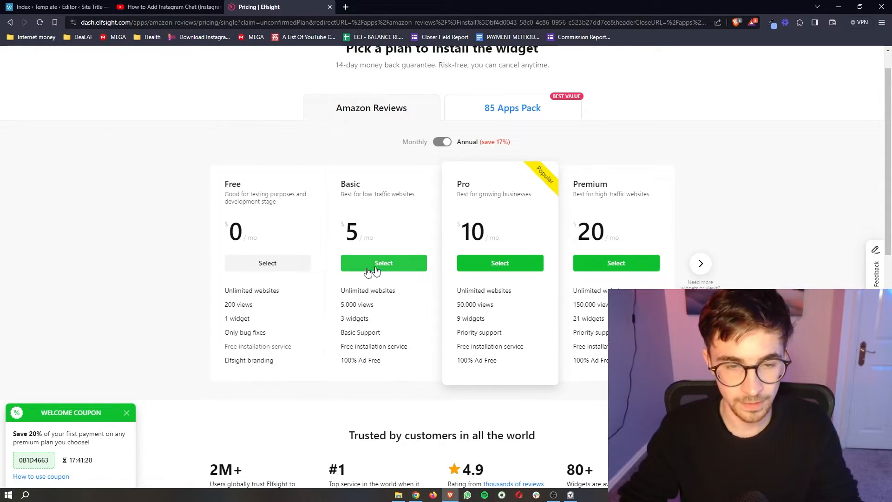
mouse_move(358, 304)
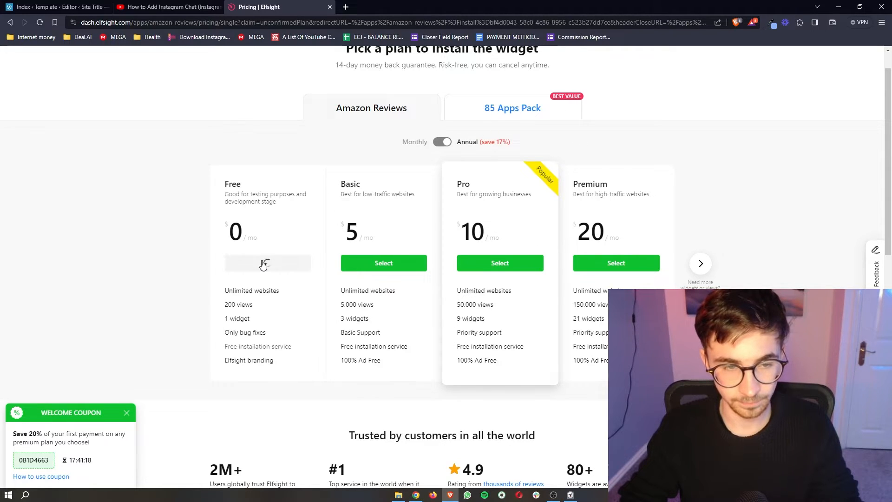
Step: Select the Free plan and copy the complete widget embed code
click(267, 263)
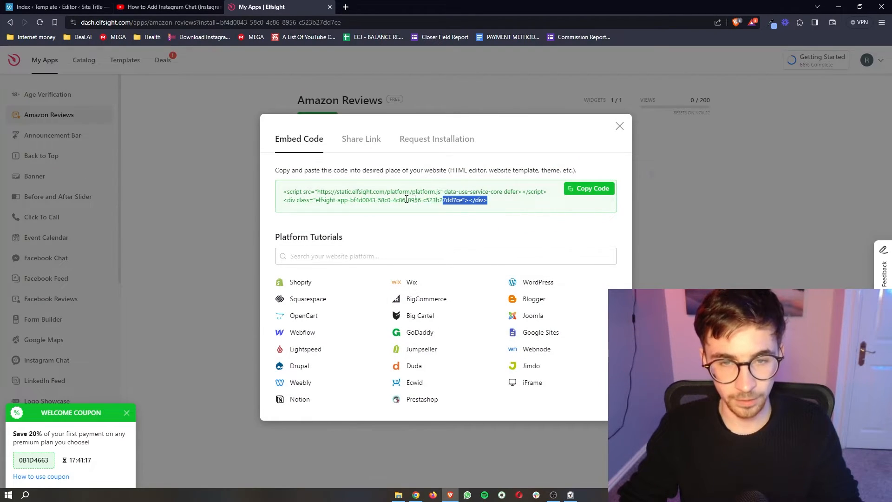
triple_click(410, 195)
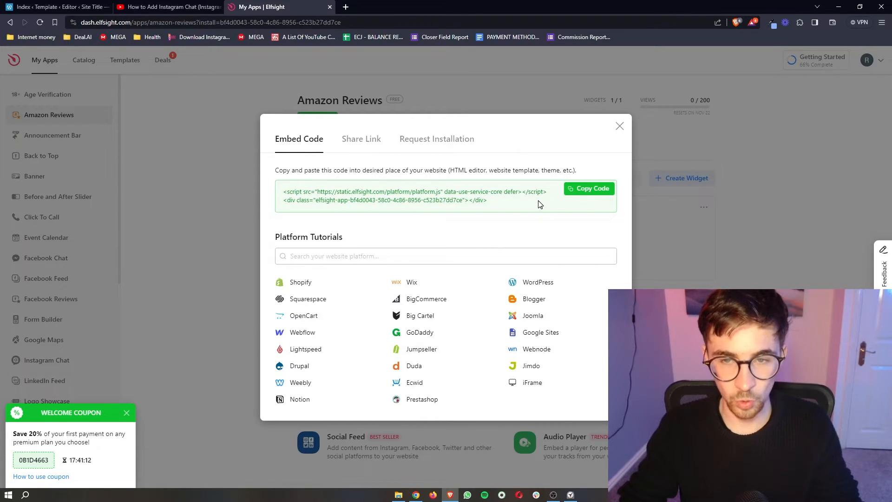
click(588, 189)
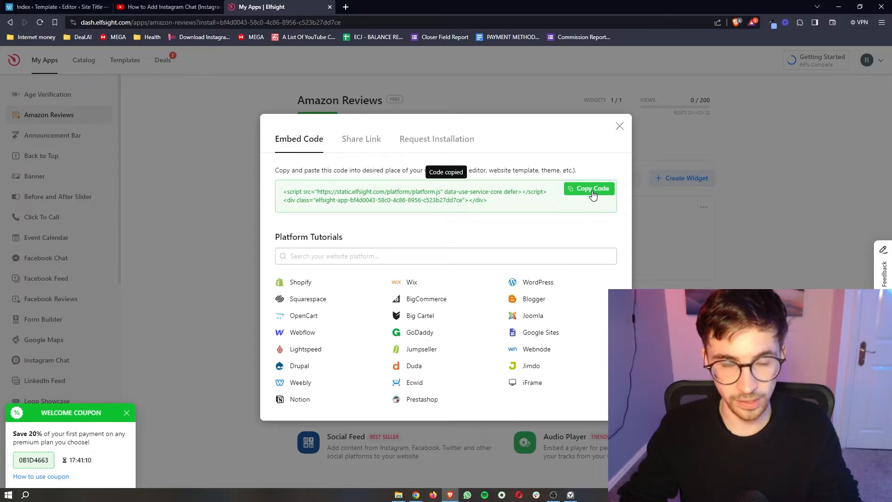
click(57, 7)
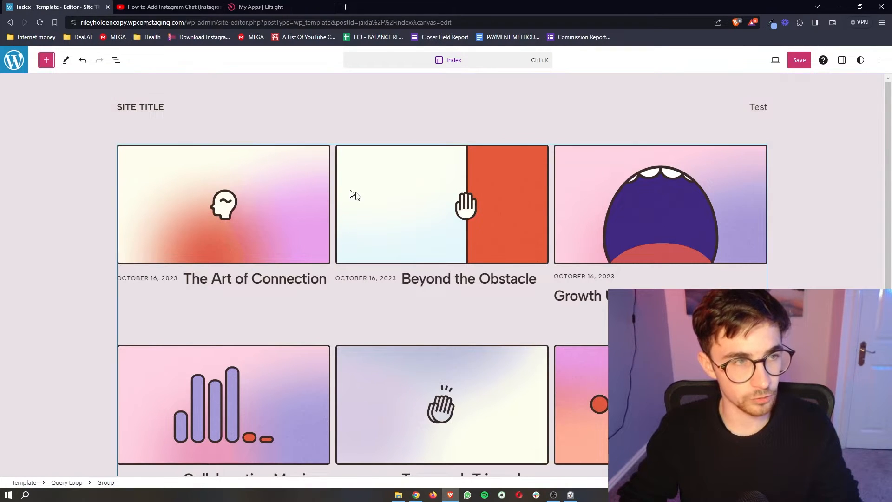
mouse_move(367, 200)
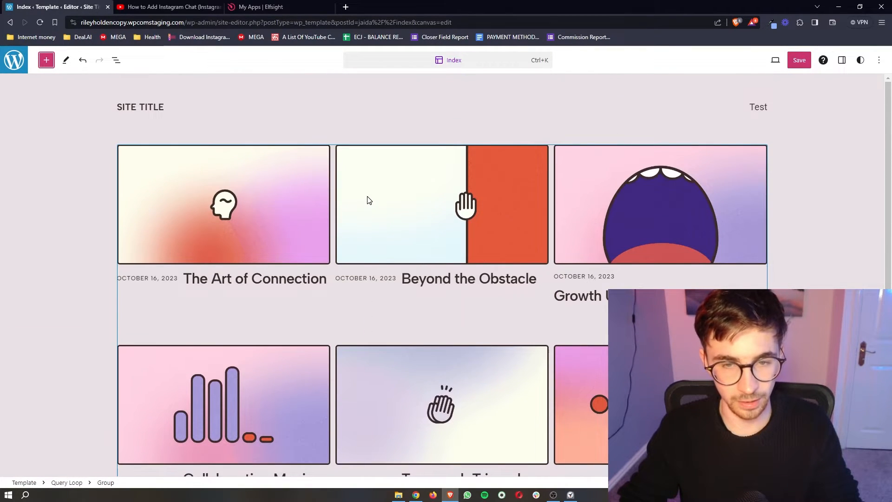
Step: Insert a Custom HTML block below the posts grid and paste the Elfsight embed code
scroll(down, 3)
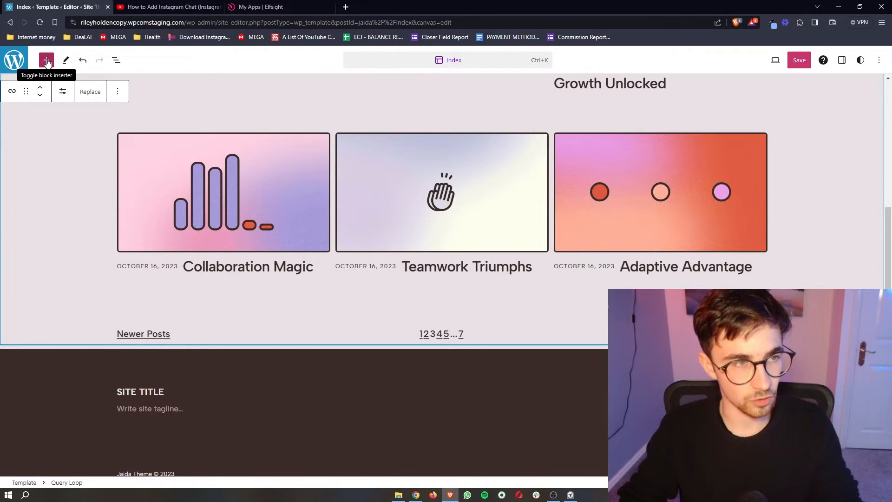
click(46, 60)
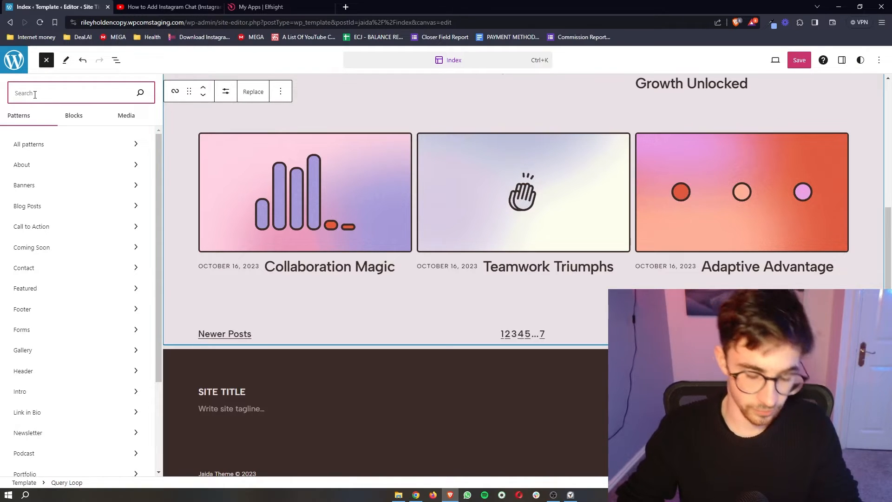
text(html)
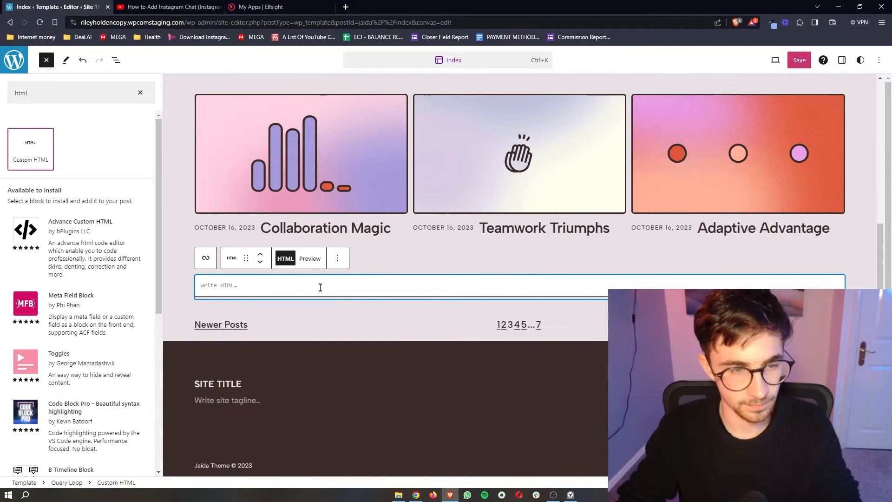
click(46, 60)
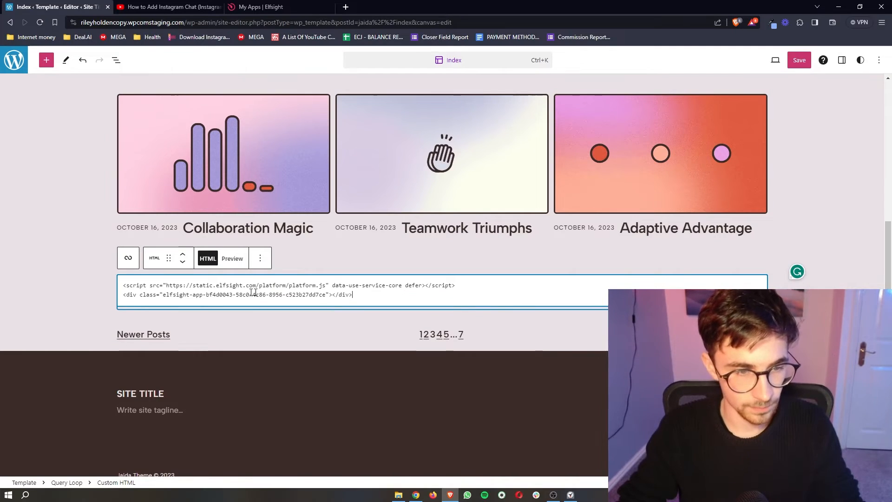
key(ctrl+a)
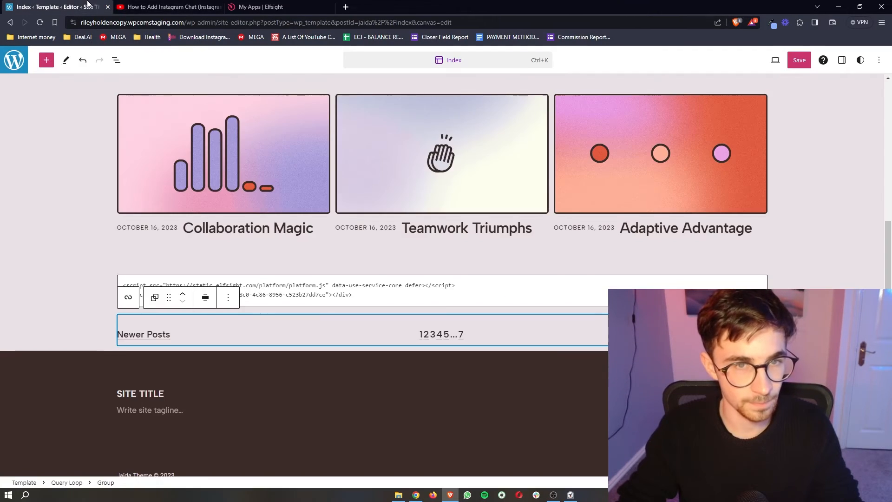
Step: Save the edited Index template with its new Custom HTML block
click(799, 60)
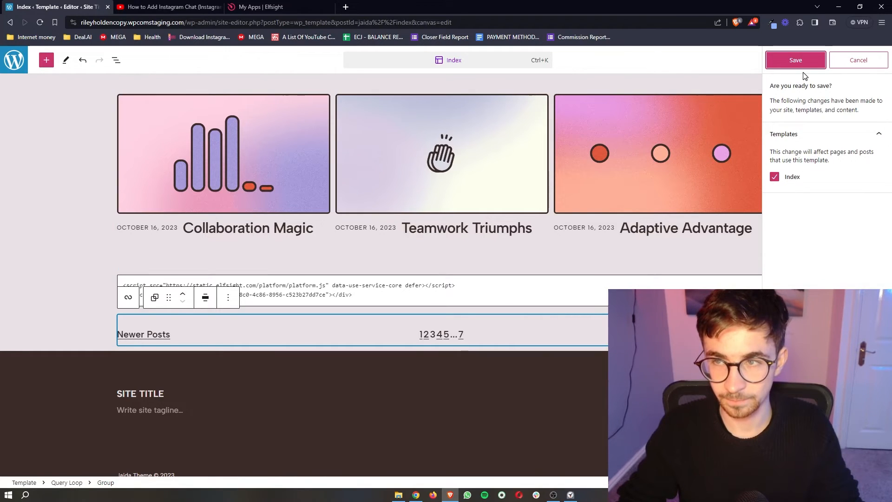
click(796, 60)
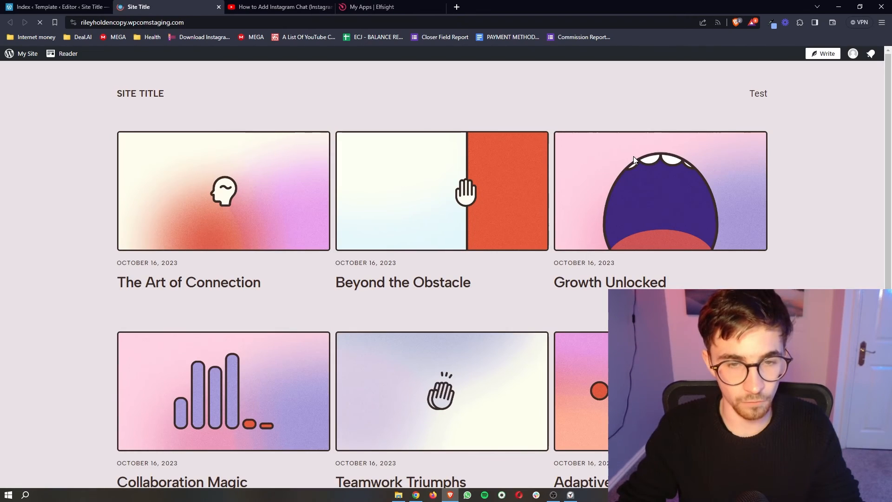
scroll(down, 3)
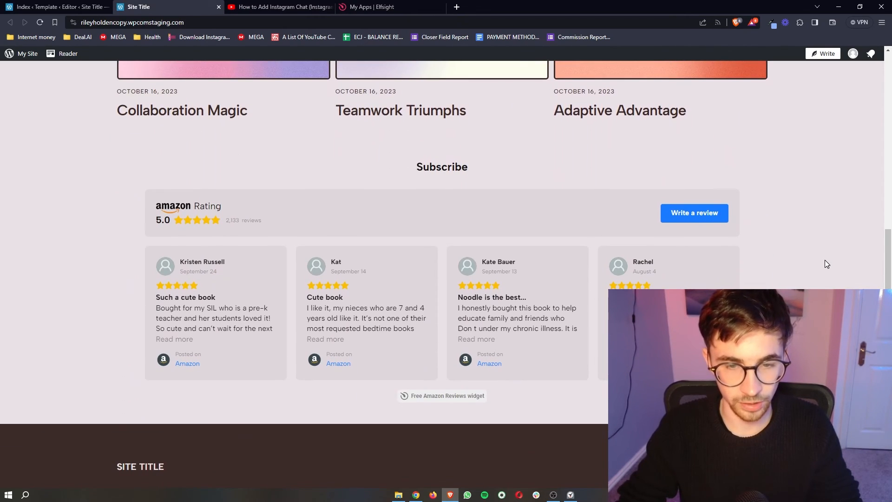
mouse_move(413, 273)
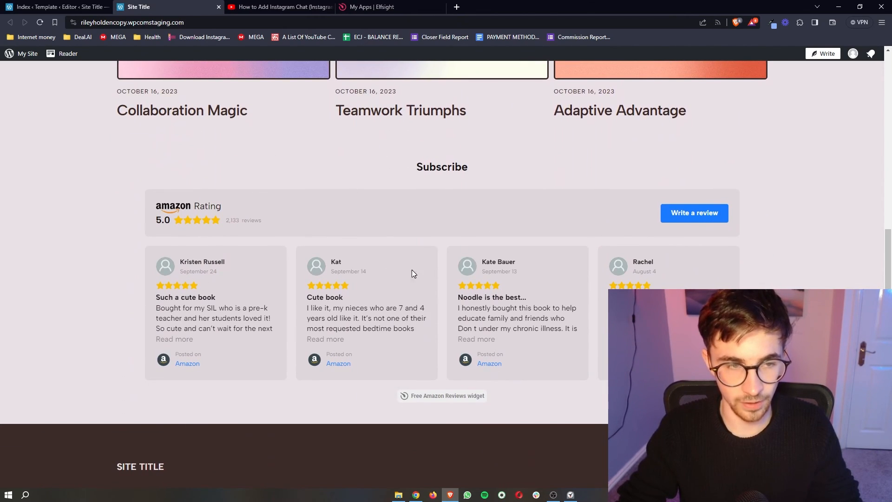